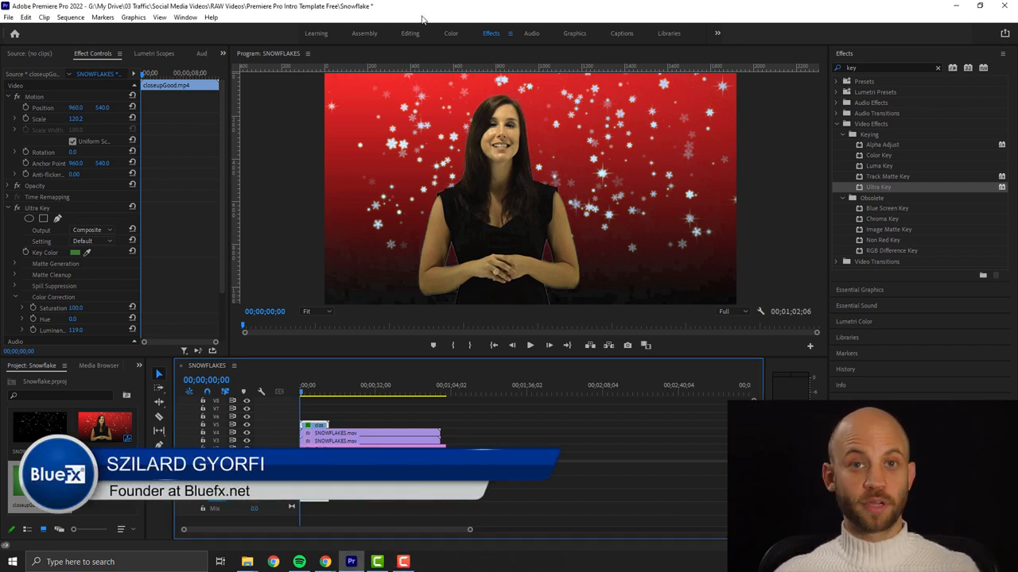
- Navigate through PROJECT, (Footage), OTHER COMPS and FOOTAGES to reach the SNOWFLAKES video file
{"action": "left_click", "coordinate": [530, 343]}
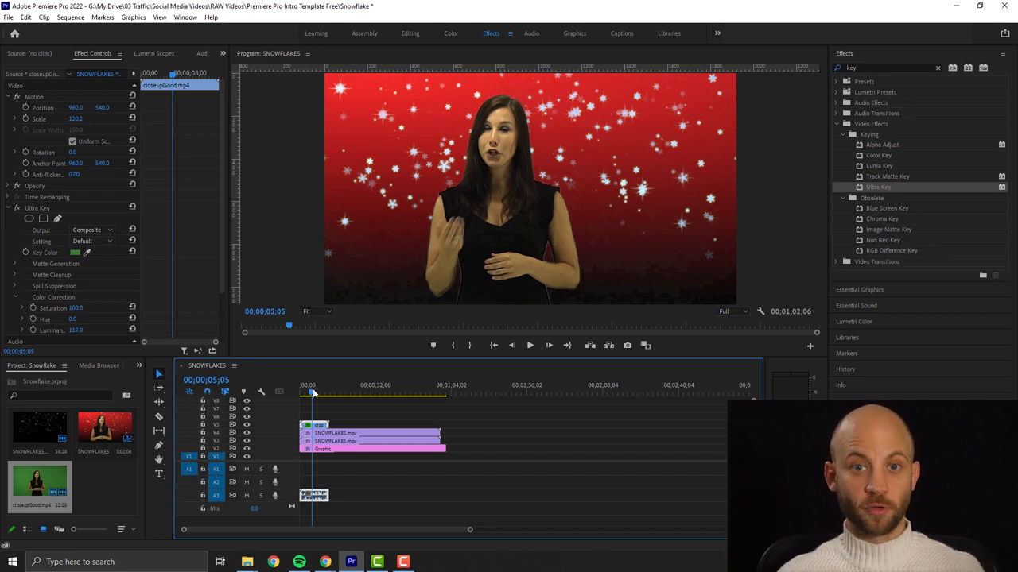
{"action": "mouse_move", "coordinate": [308, 401]}
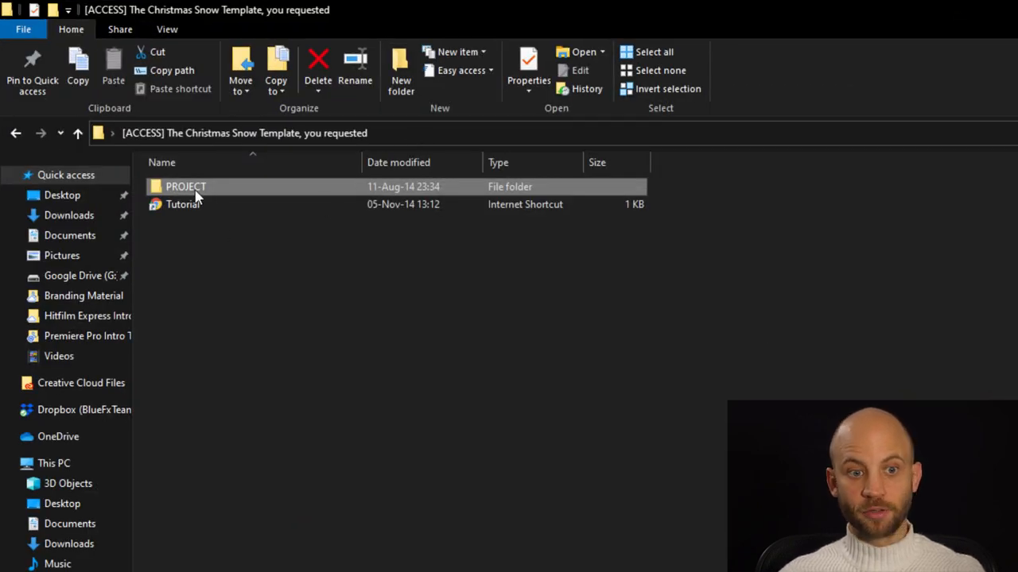
{"action": "mouse_move", "coordinate": [186, 186]}
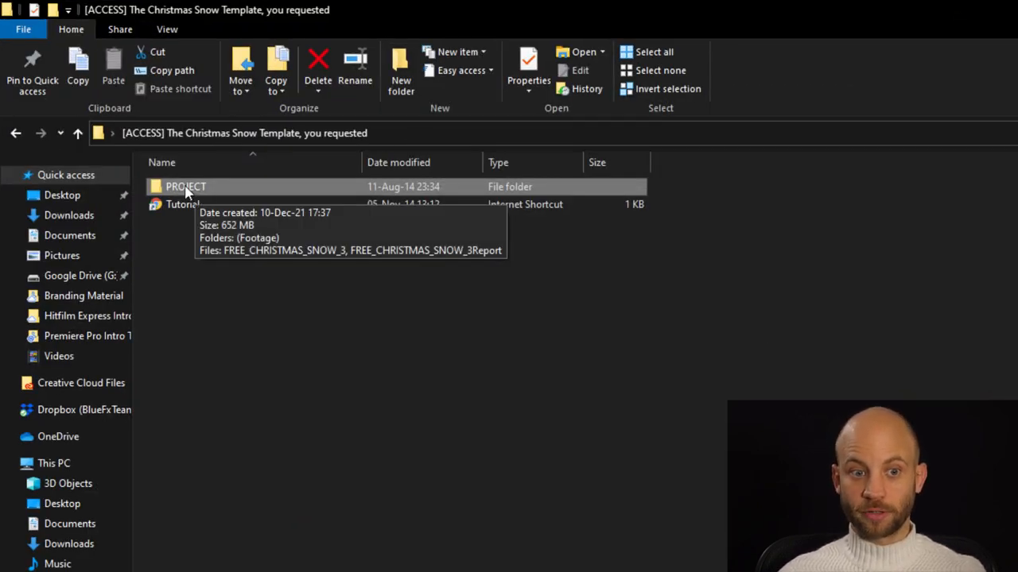
{"action": "double_click", "coordinate": [186, 186]}
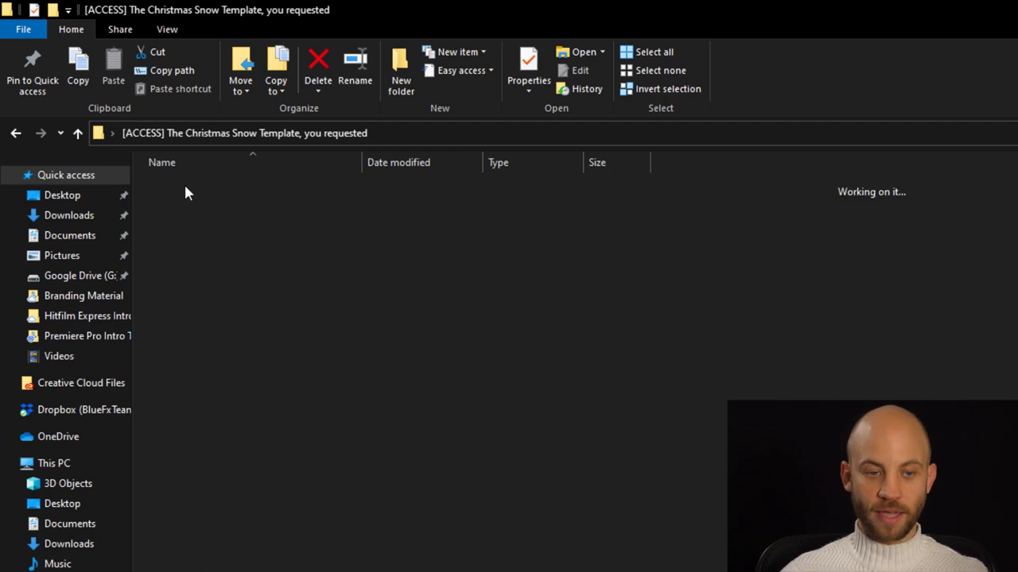
{"action": "double_click", "coordinate": [187, 186]}
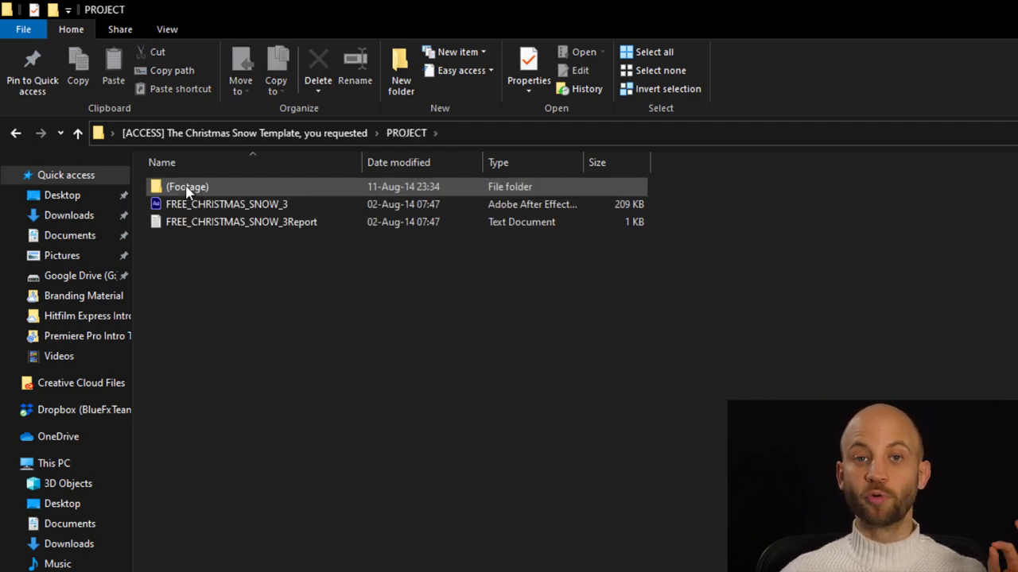
{"action": "mouse_move", "coordinate": [226, 203]}
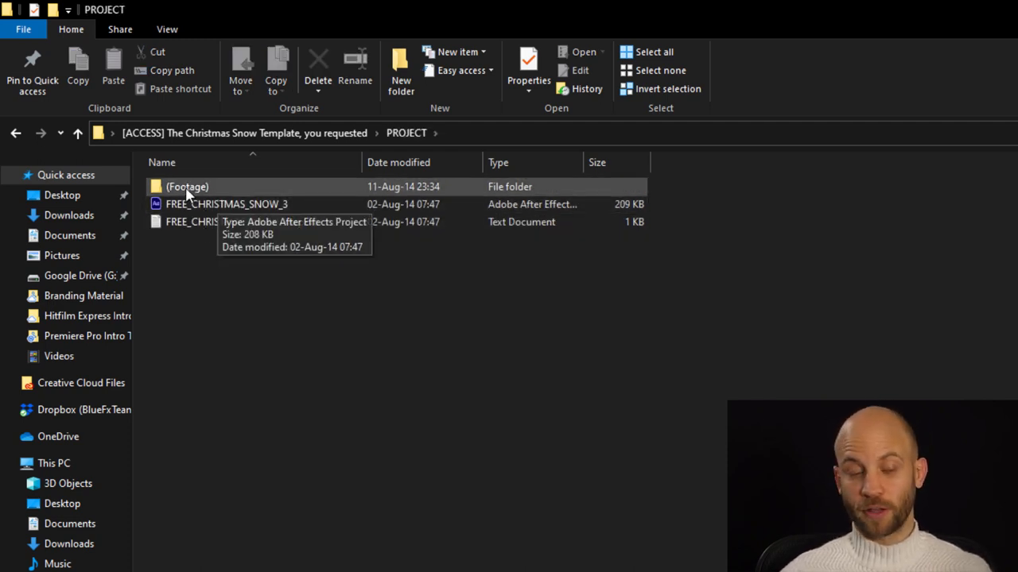
{"action": "double_click", "coordinate": [188, 186]}
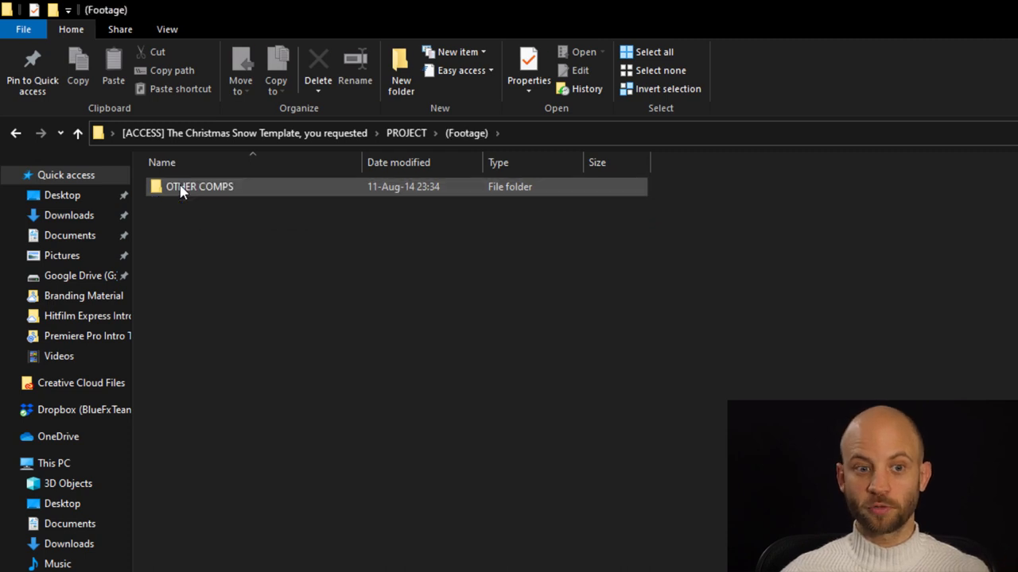
{"action": "double_click", "coordinate": [199, 186]}
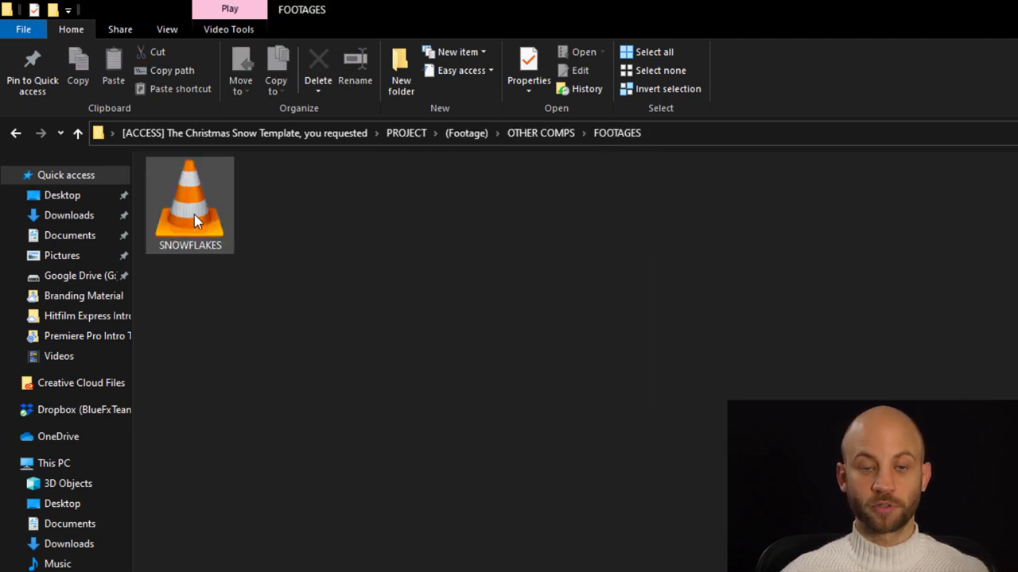
{"action": "mouse_move", "coordinate": [194, 223]}
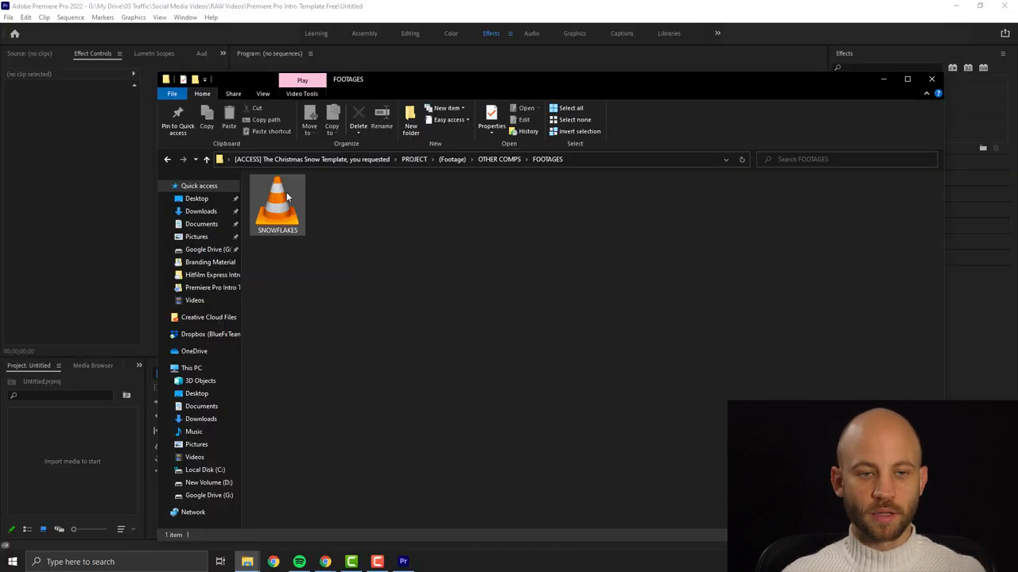
- Import SNOWFLAKES into the Project panel and drop it on the Timeline to create its sequence
{"action": "left_click_drag", "start_coordinate": [277, 204], "coordinate": [60, 188]}
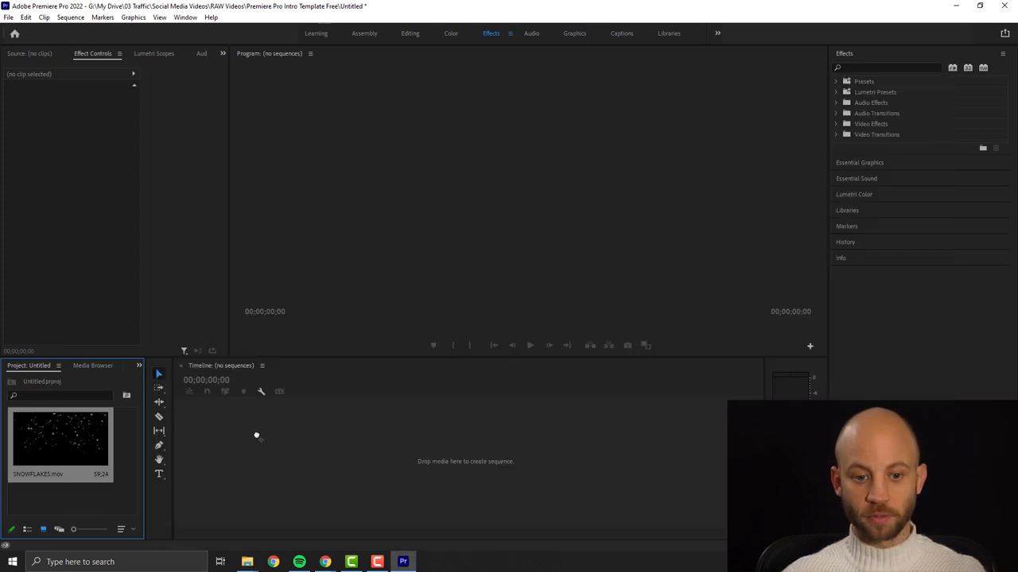
{"action": "left_click_drag", "start_coordinate": [60, 437], "coordinate": [379, 461]}
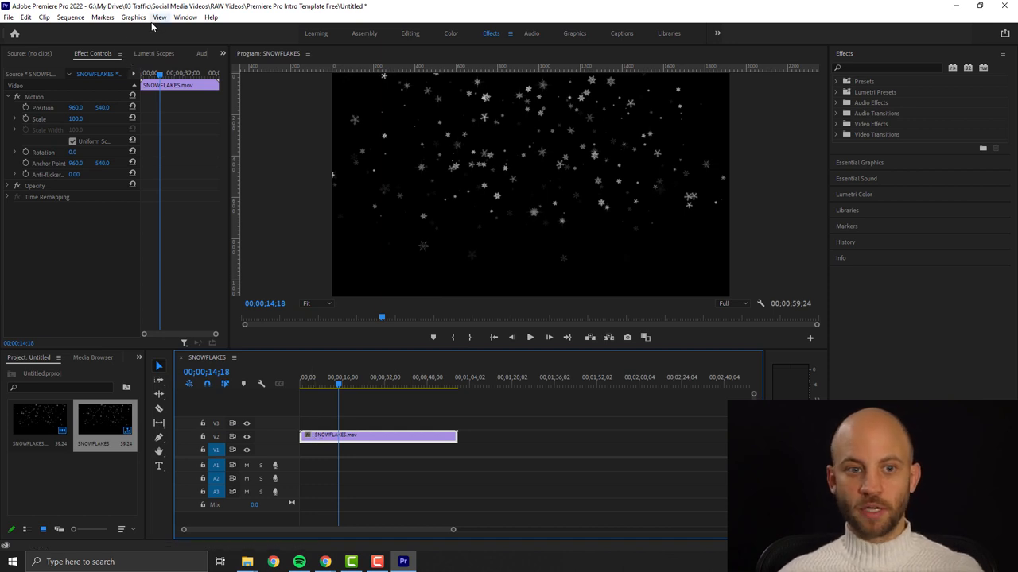
- Add a Rectangle graphic layer via Graphics > New Layer and place the snowflakes clip above it
{"action": "left_click", "coordinate": [134, 16]}
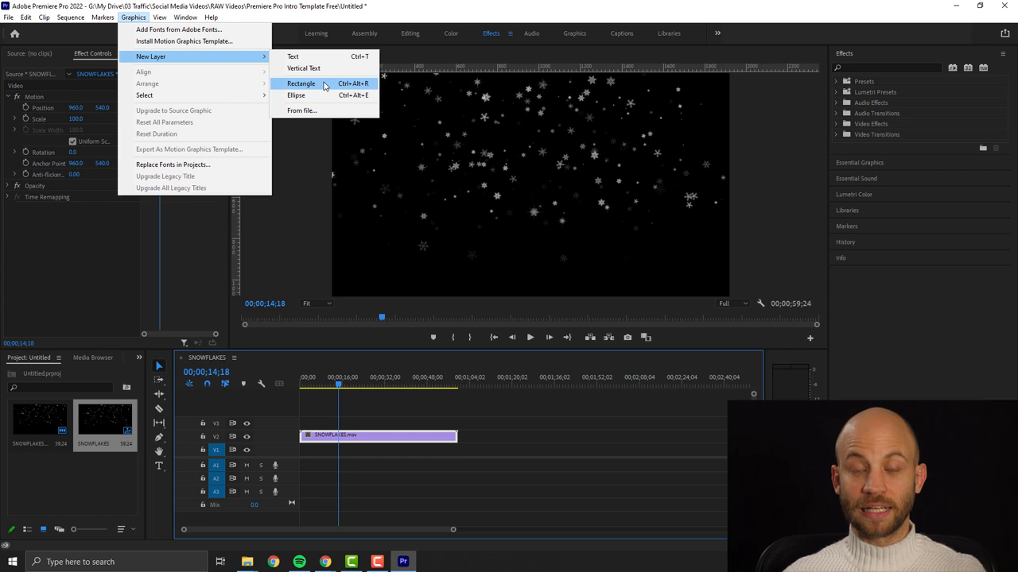
{"action": "left_click", "coordinate": [301, 83]}
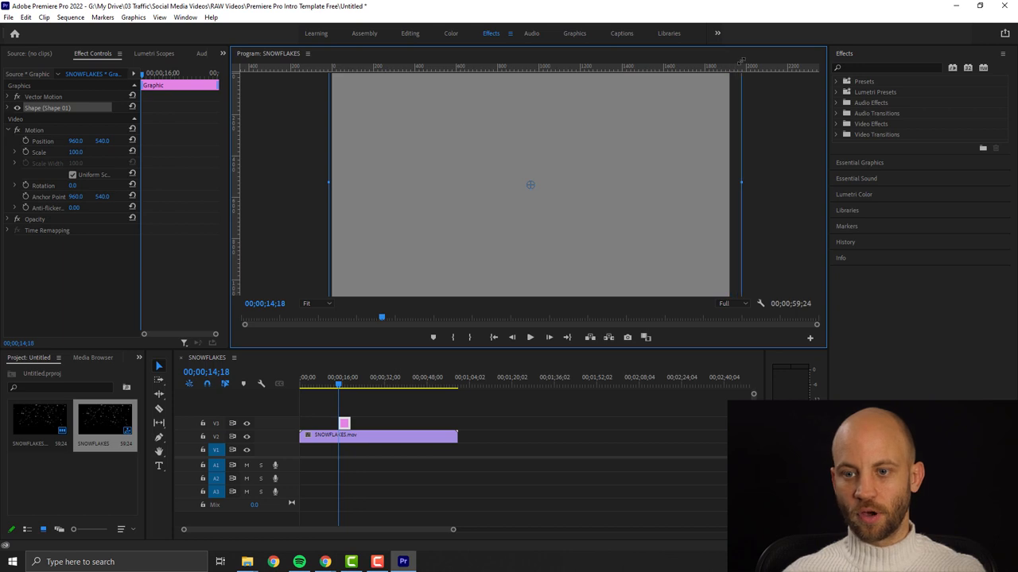
{"action": "mouse_move", "coordinate": [334, 423]}
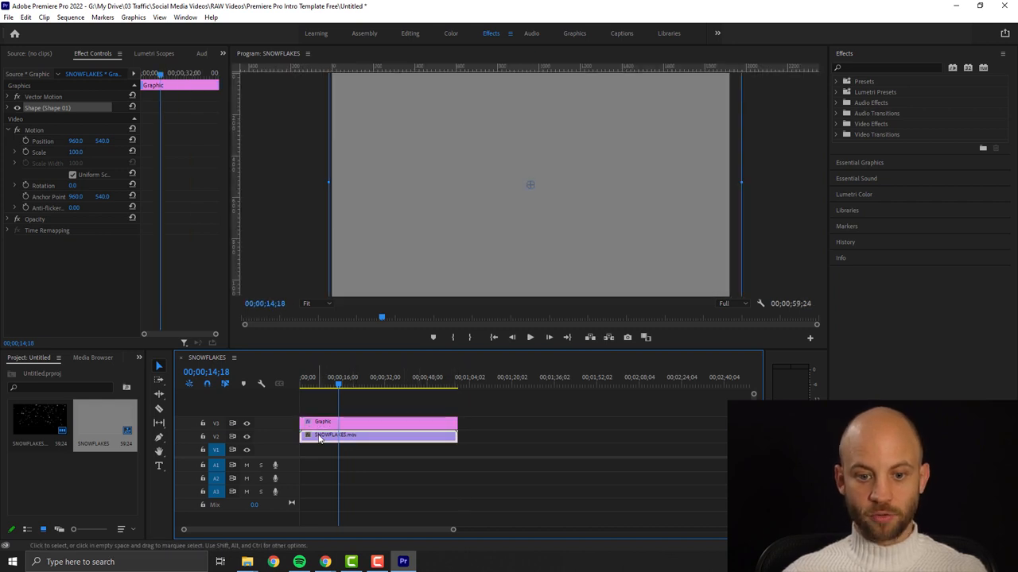
{"action": "left_click", "coordinate": [378, 436]}
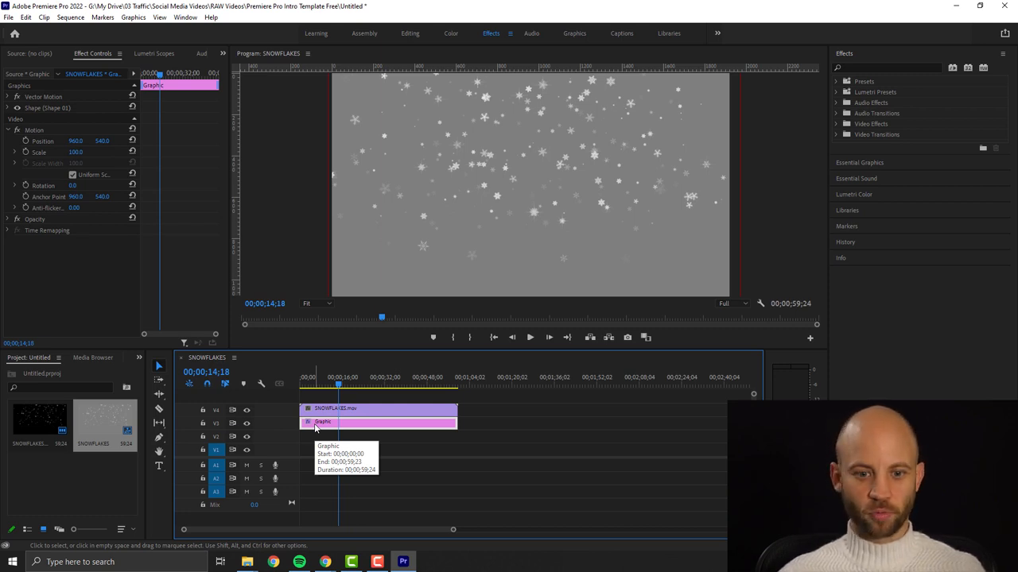
{"action": "left_click", "coordinate": [882, 67]}
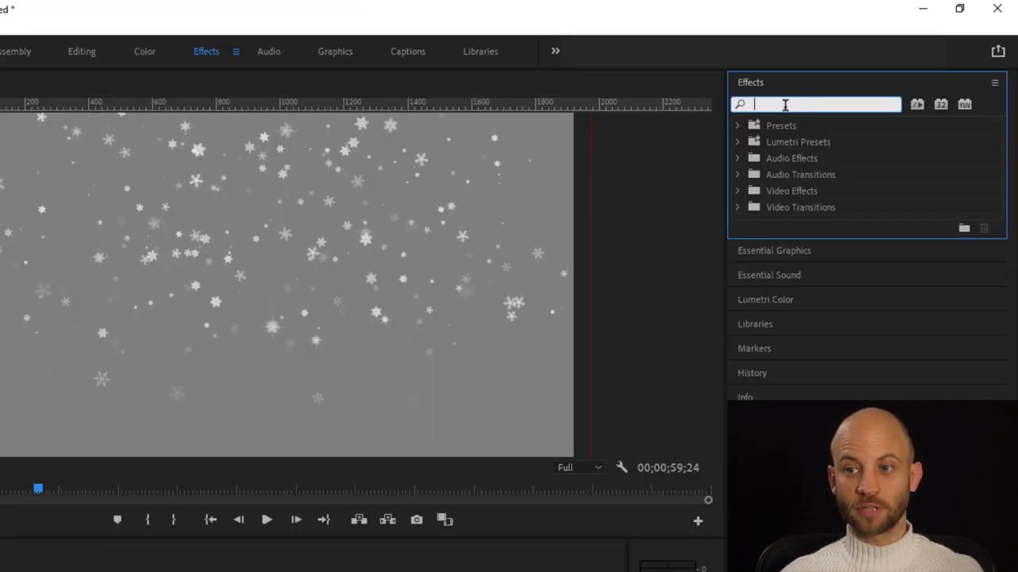
- Apply a Ramp effect to the rectangle and set its colour swatch to near-black
{"action": "type", "text": "ramp"}
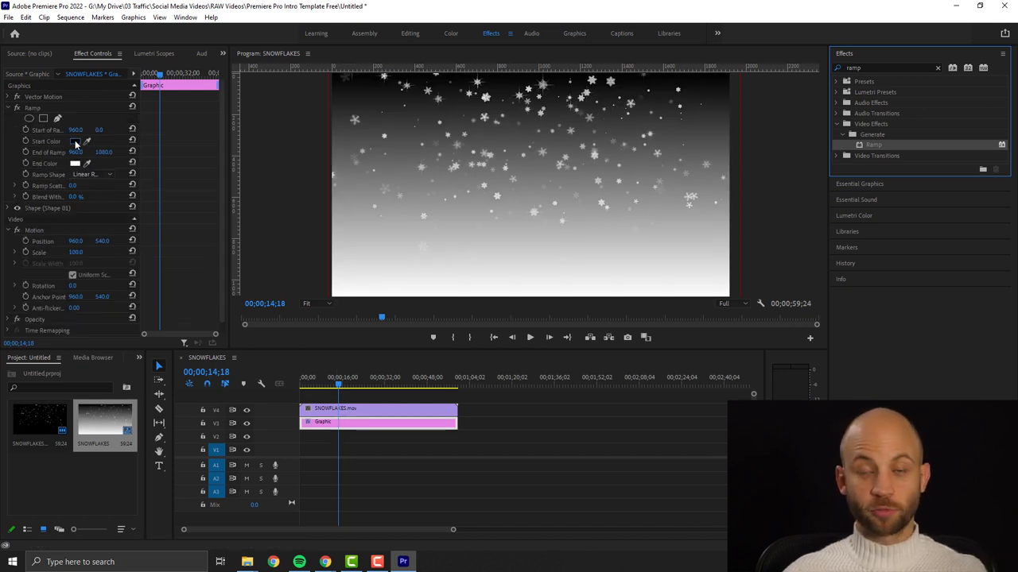
{"action": "left_click", "coordinate": [74, 142]}
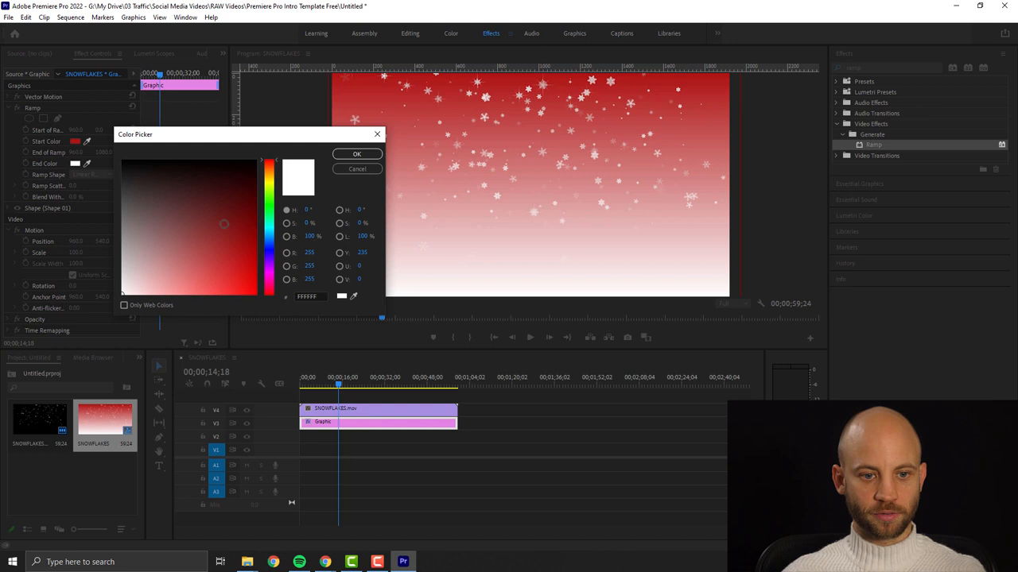
{"action": "left_click", "coordinate": [214, 167]}
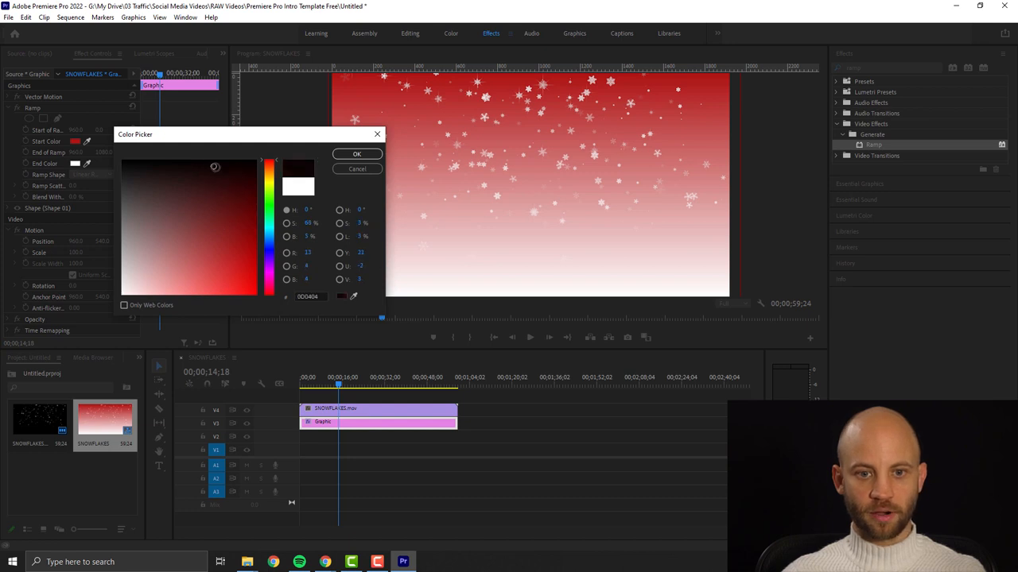
{"action": "left_click", "coordinate": [357, 152]}
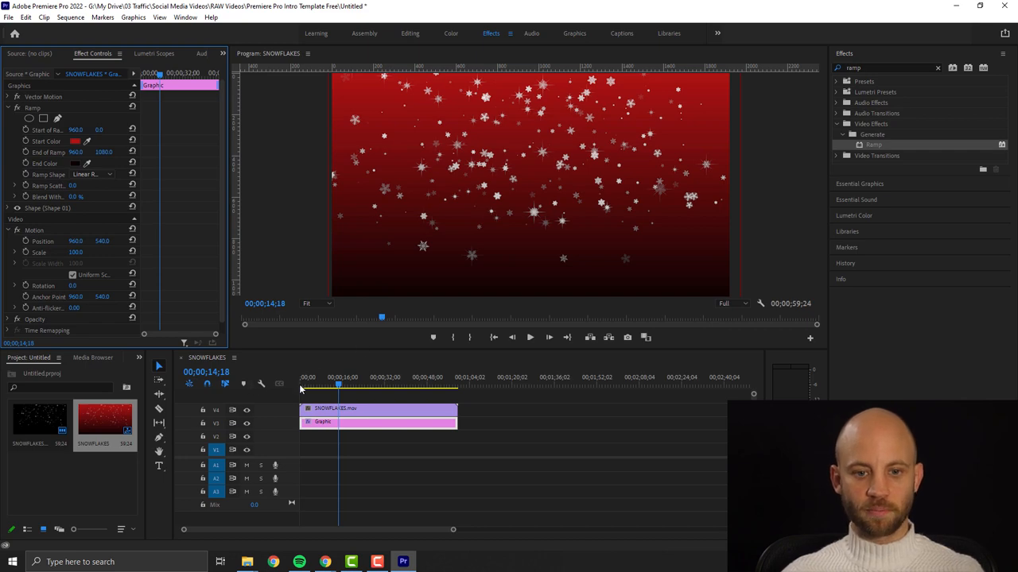
{"action": "left_click", "coordinate": [331, 385]}
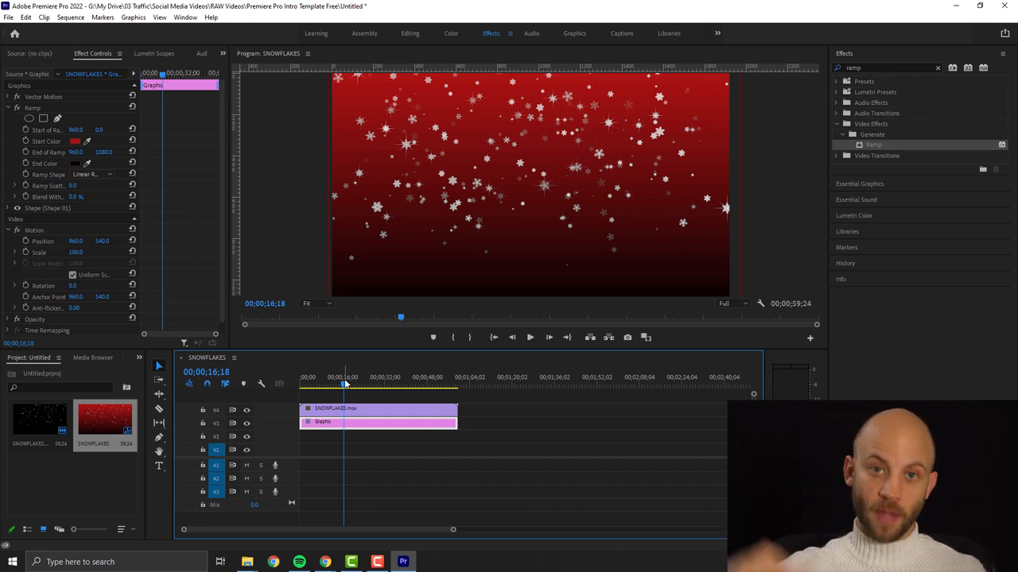
{"action": "left_click", "coordinate": [311, 384]}
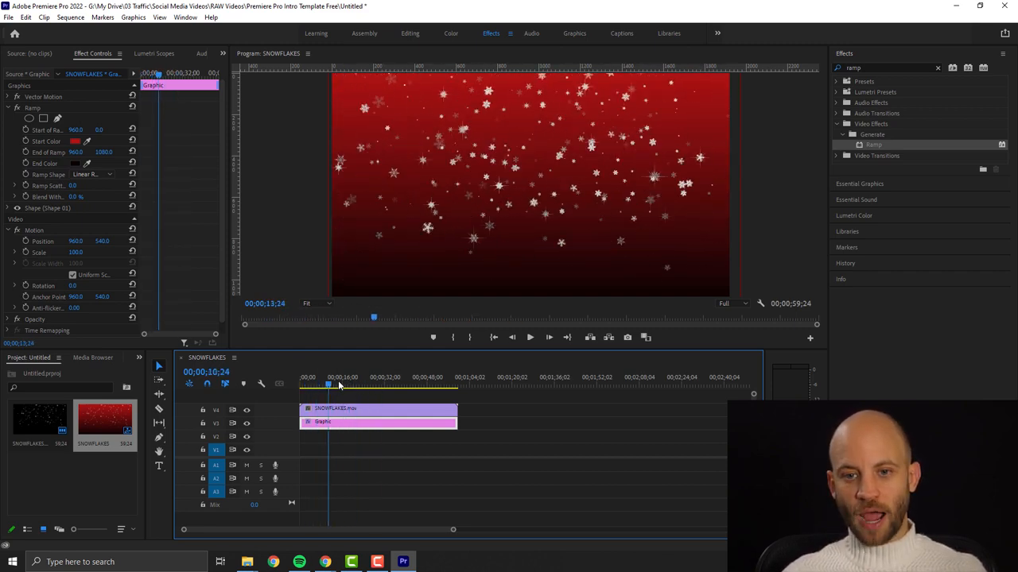
{"action": "left_click", "coordinate": [340, 383]}
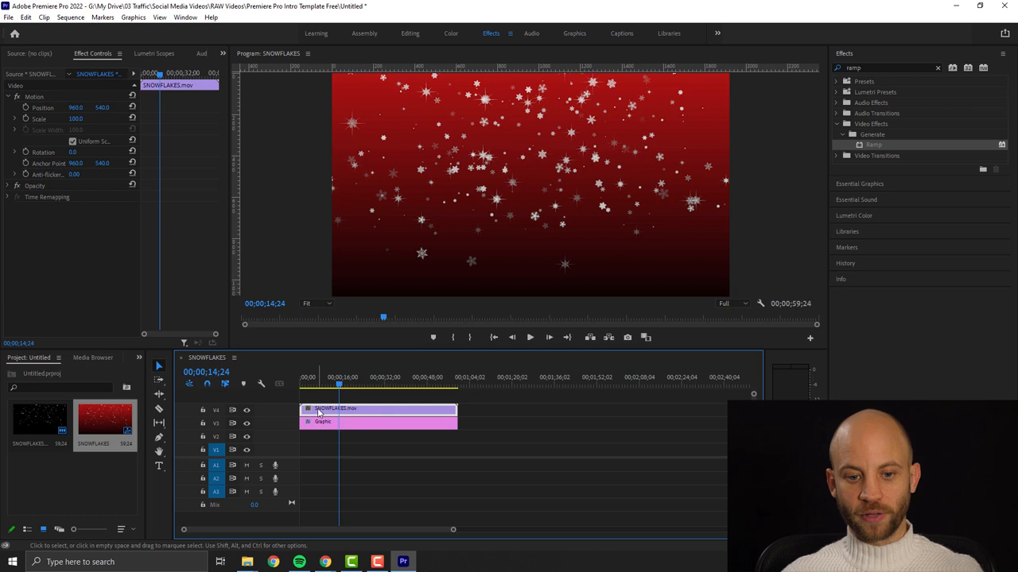
{"action": "mouse_move", "coordinate": [334, 407]}
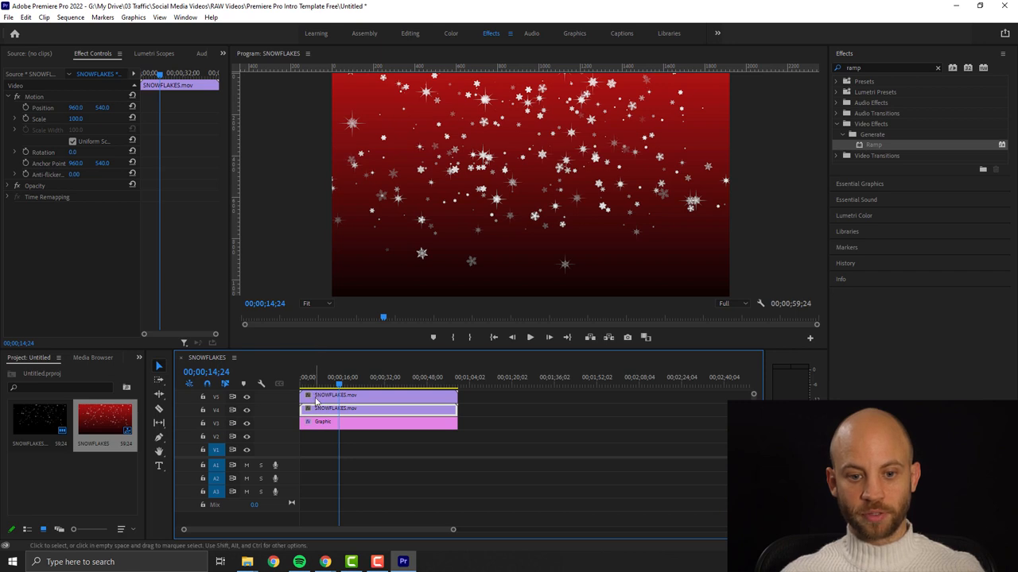
{"action": "mouse_move", "coordinate": [321, 421]}
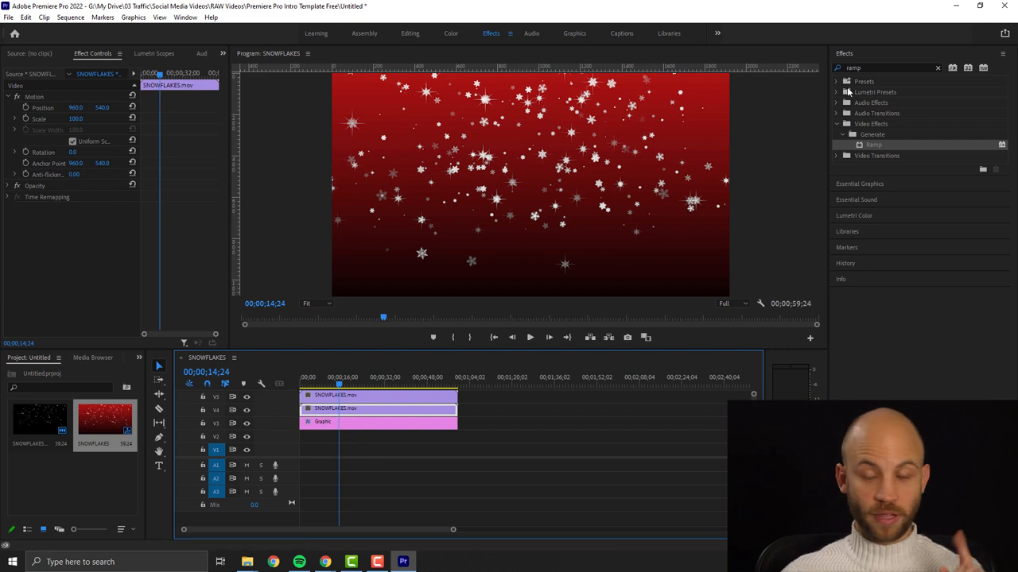
- Find Gaussian Blur in the Effects panel and apply it to a snowflakes clip
{"action": "triple_click", "coordinate": [882, 67]}
{"action": "type", "text": "gaus"}
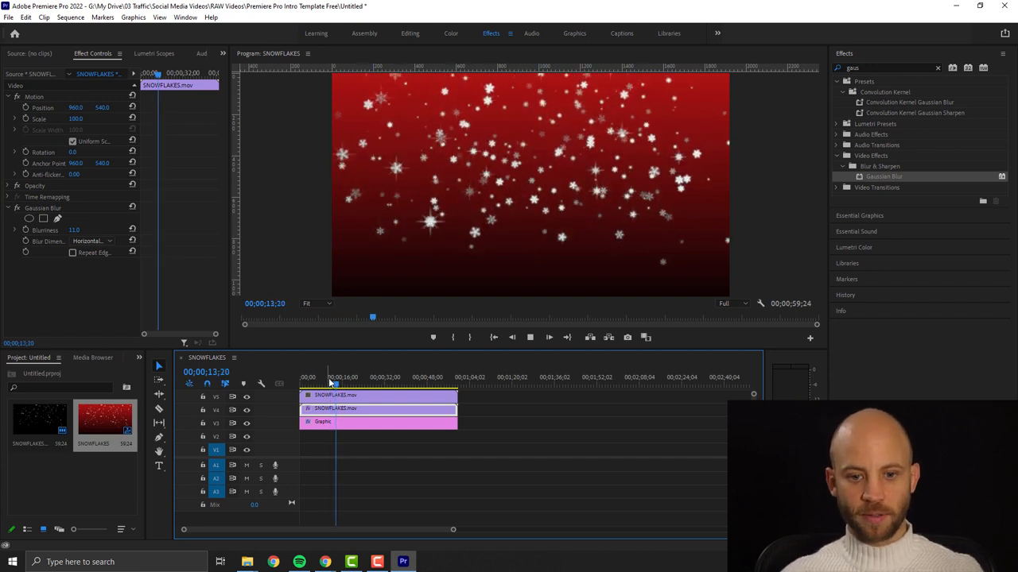
{"action": "left_click", "coordinate": [340, 383]}
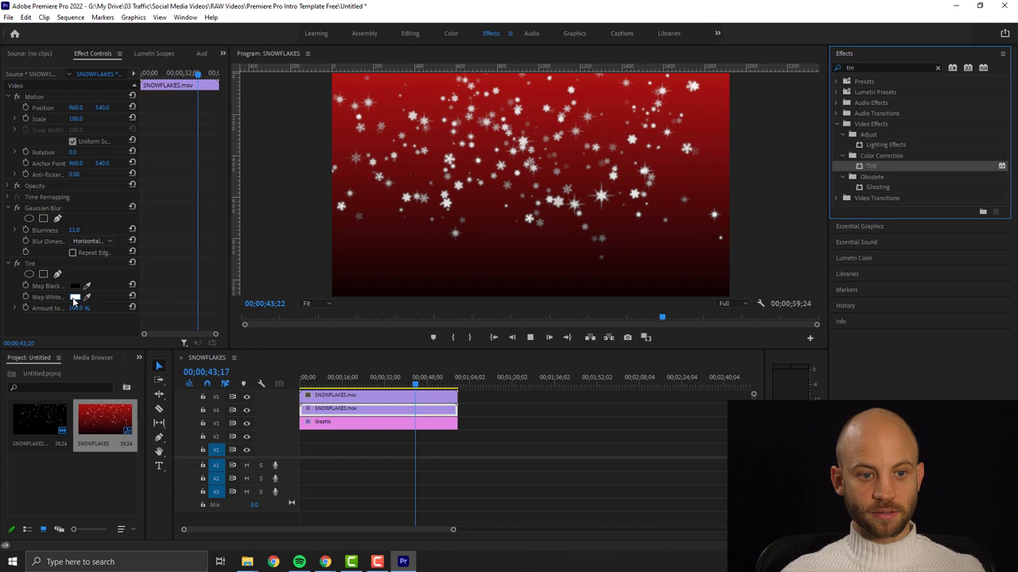
- Set the Tint effect's Map White To colour to a golden yellow
{"action": "left_click", "coordinate": [76, 297]}
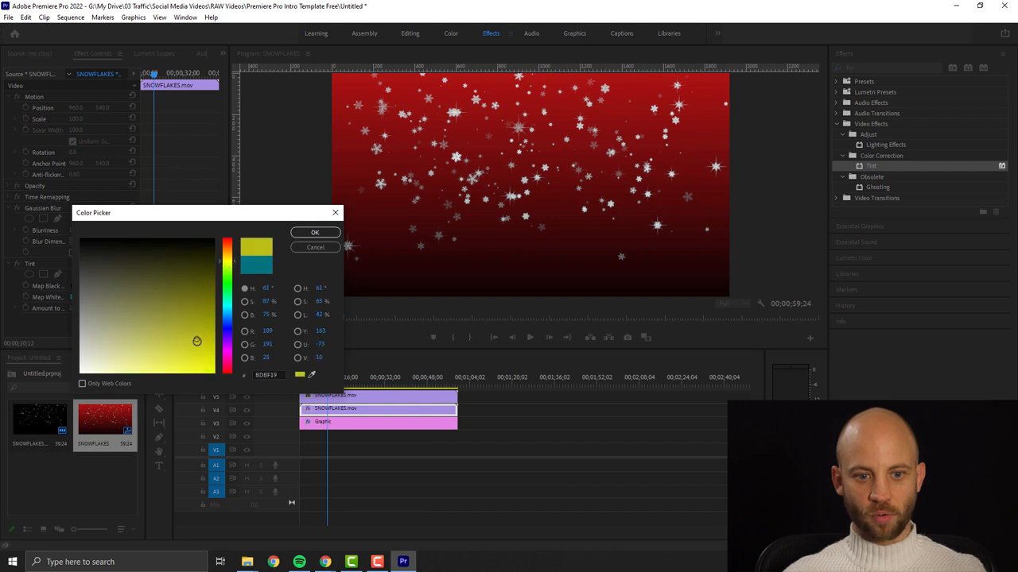
{"action": "left_click_drag", "start_coordinate": [197, 340], "coordinate": [204, 367]}
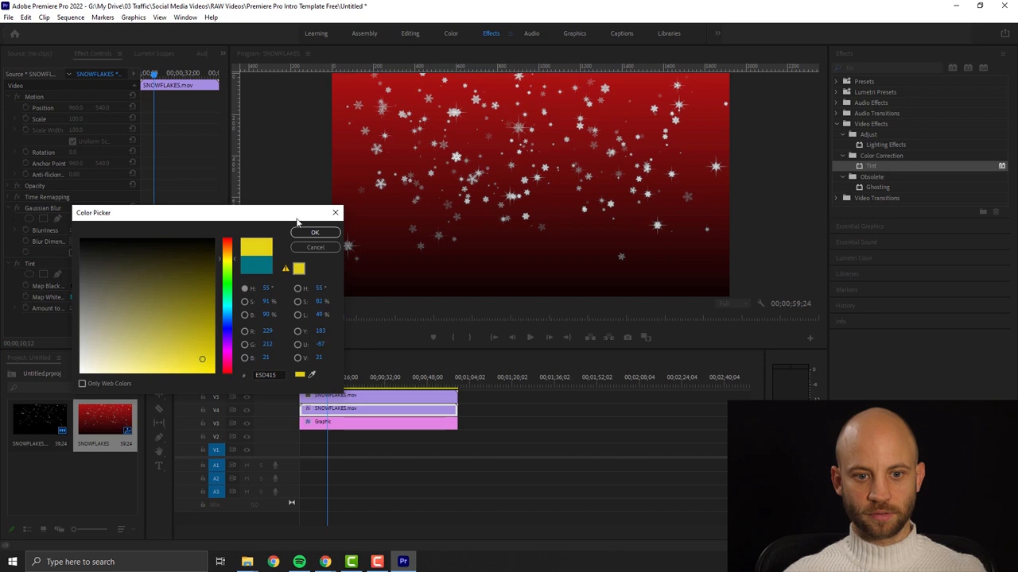
{"action": "left_click", "coordinate": [315, 232]}
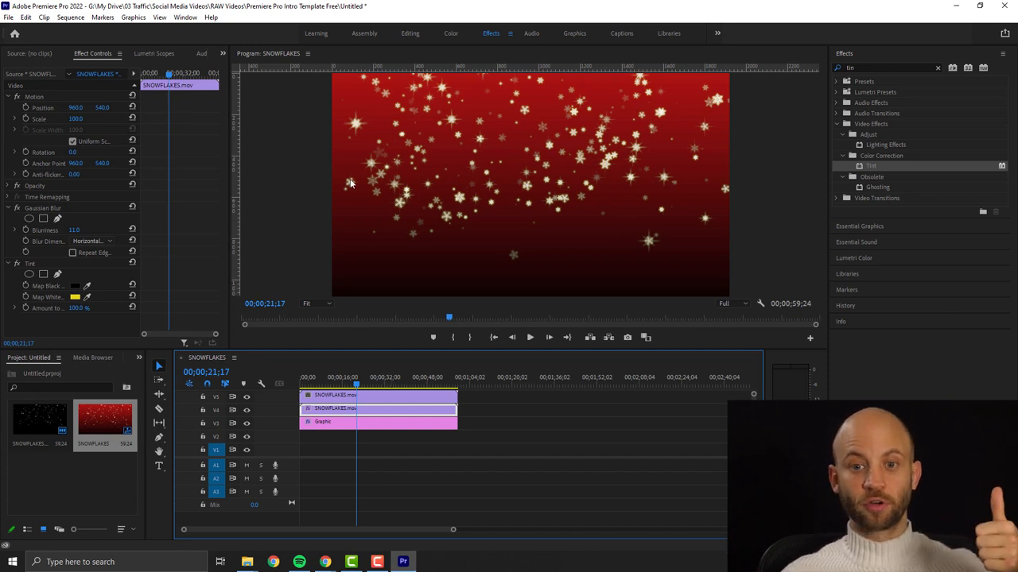
{"action": "mouse_move", "coordinate": [541, 146]}
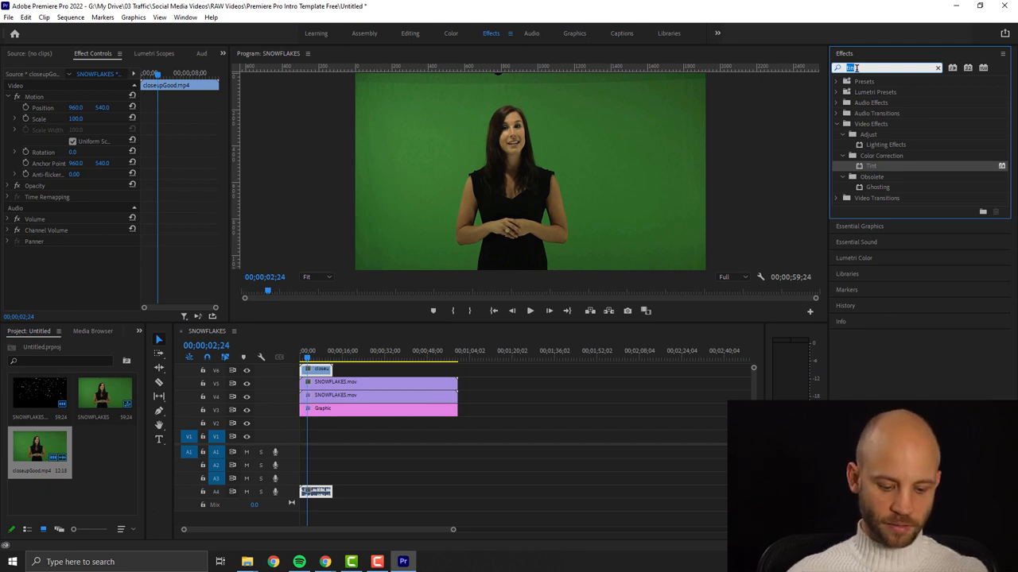
- Apply Ultra Key to the presenter clip, sampling the green backdrop as the key colour, and preview the composite
{"action": "type", "text": "U"}
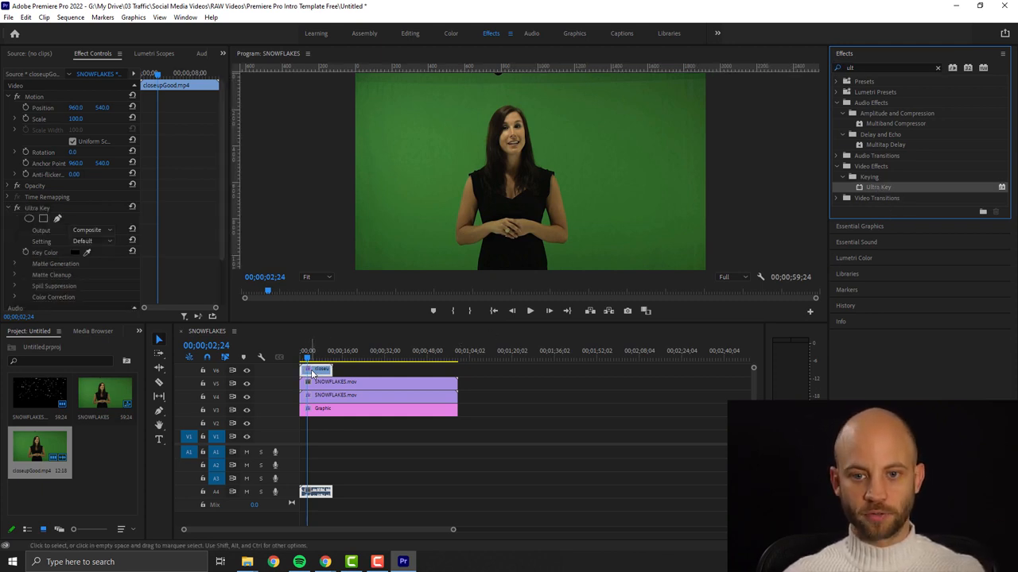
{"action": "scroll", "scroll_direction": "down", "scroll_amount": 3}
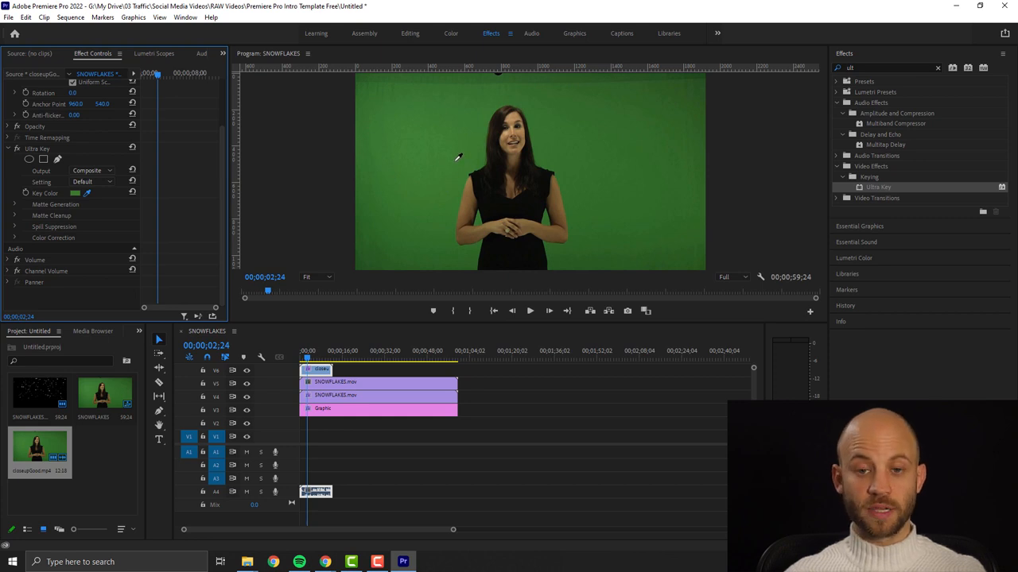
{"action": "left_click", "coordinate": [318, 369]}
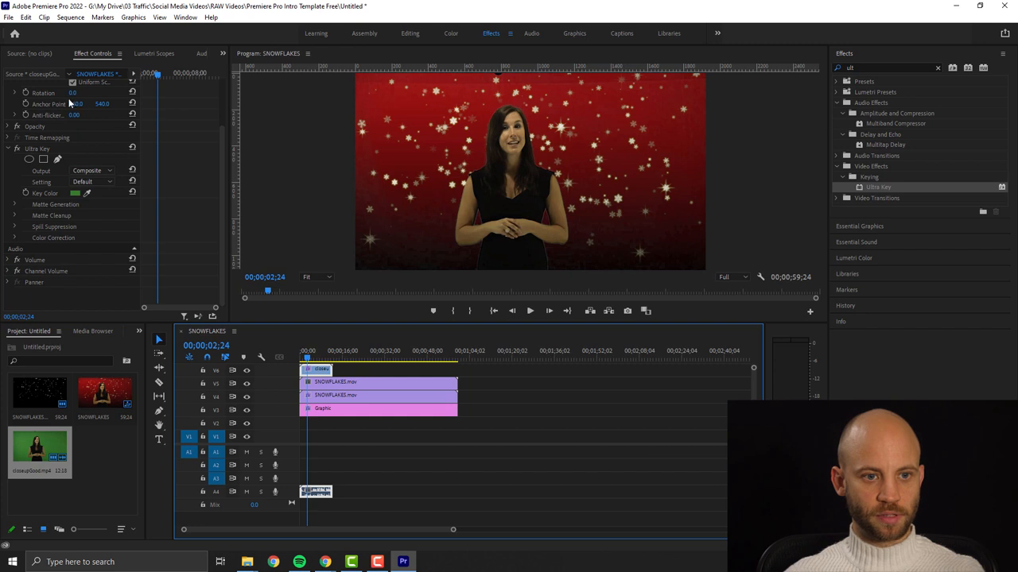
{"action": "scroll", "scroll_direction": "up", "scroll_amount": 3}
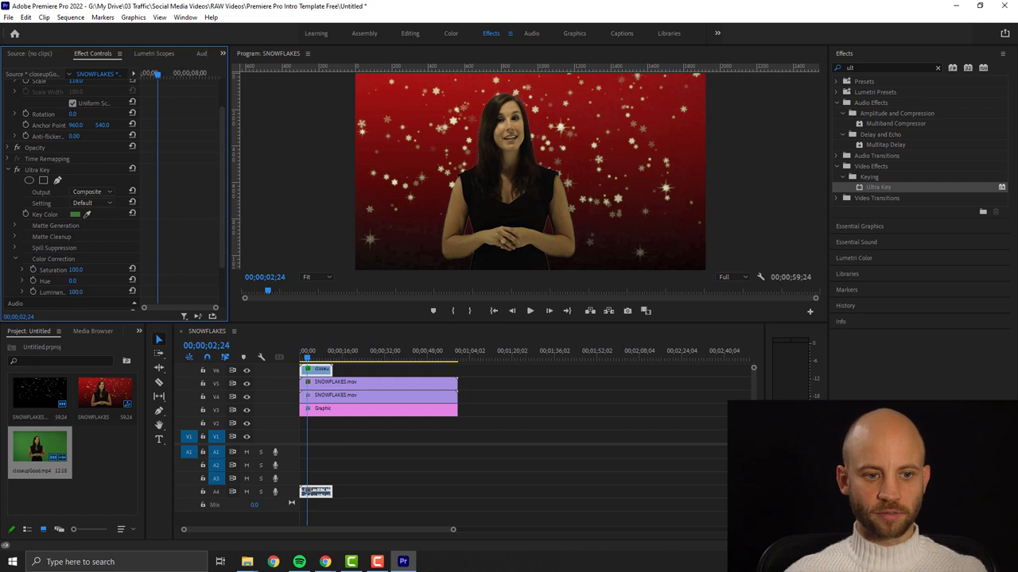
{"action": "left_click", "coordinate": [312, 353]}
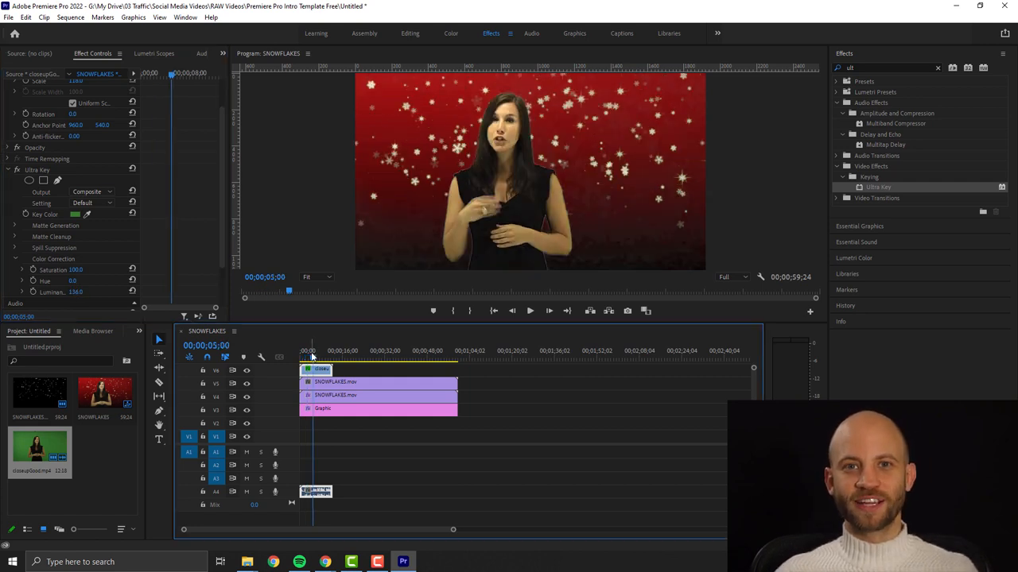